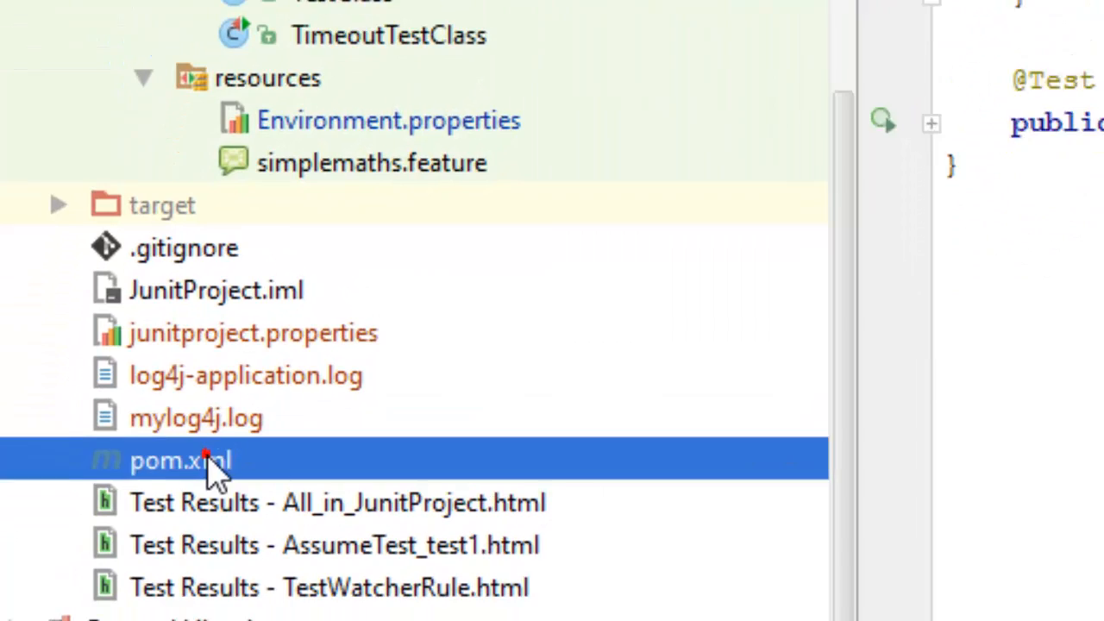
Step: Open pom.xml from the Project tool window into the editor
{"action": "double_click", "coordinate": [176, 458]}
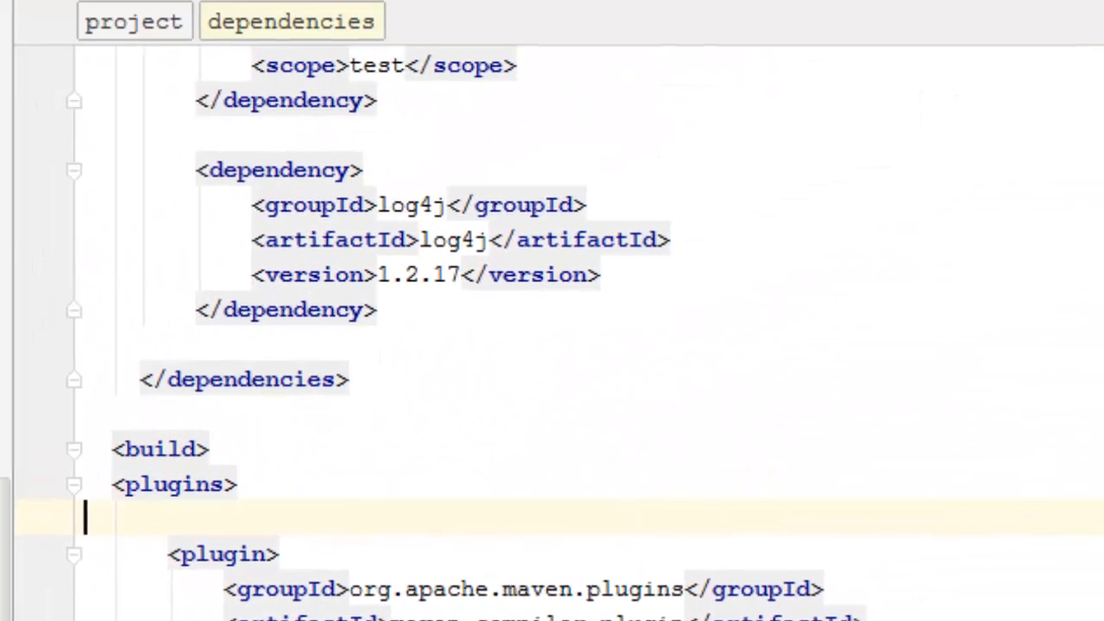
Step: Complete the selenium-java dependency version to 2.53.1 with test scope
{"action": "scroll", "scroll_direction": "up", "scroll_amount": 3}
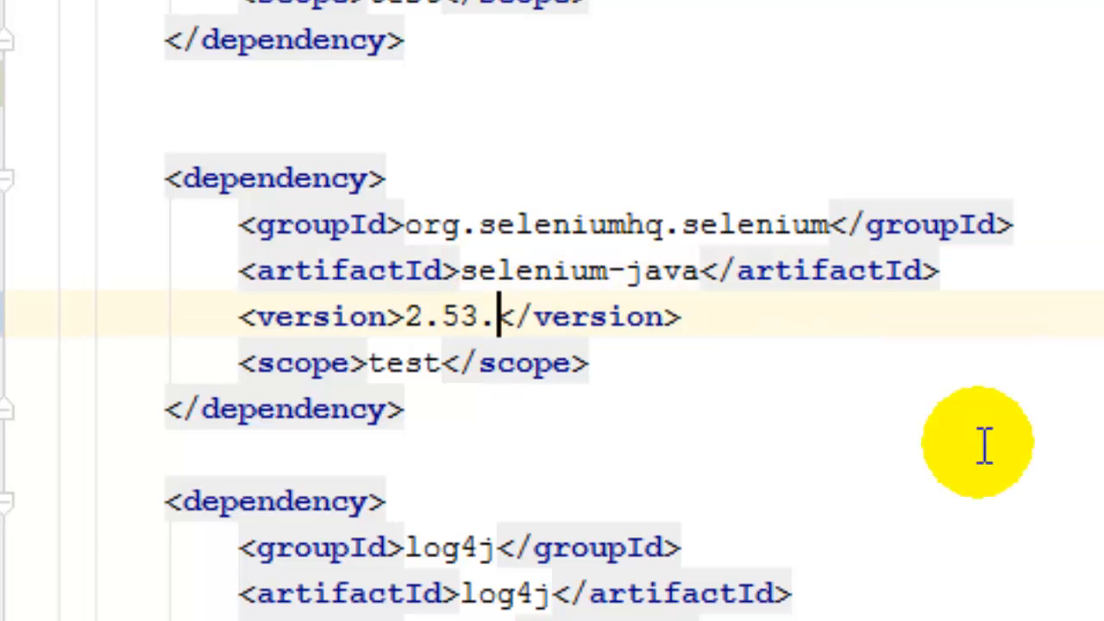
{"action": "type", "text": "1"}
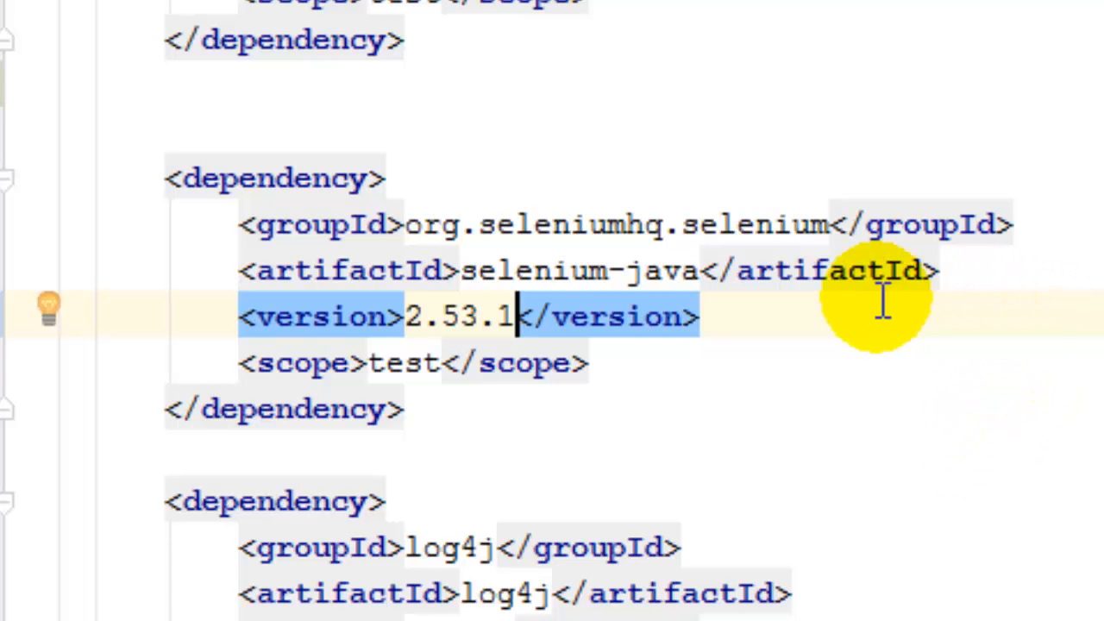
{"action": "mouse_move", "coordinate": [180, 113]}
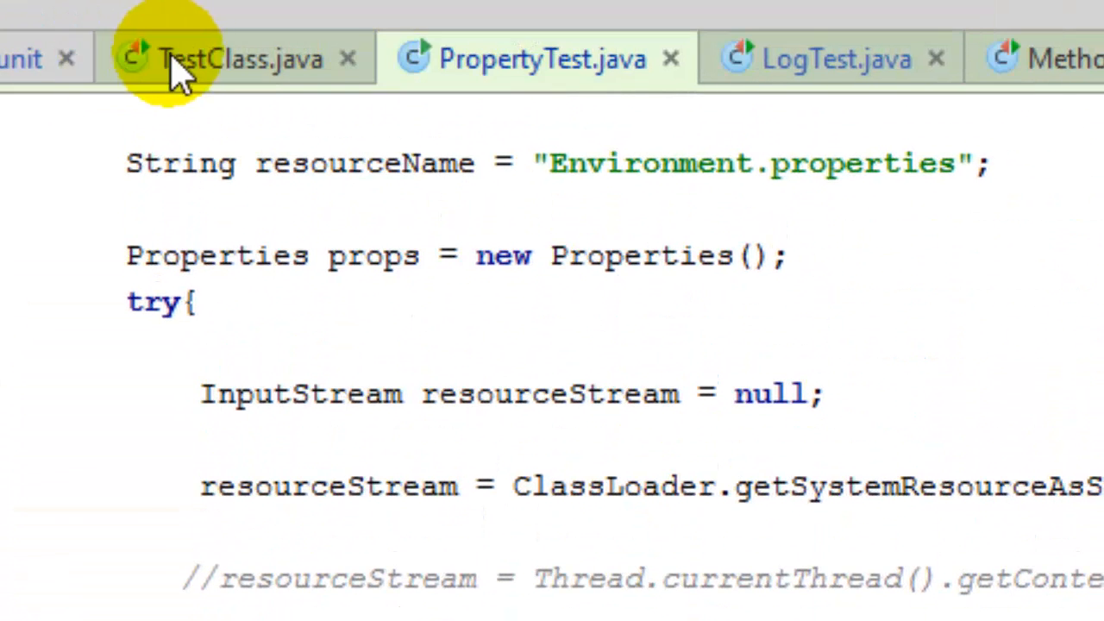
Step: View BaseTest.java, where the WebDriver field is created as a new FirefoxDriver
{"action": "left_click", "coordinate": [233, 58]}
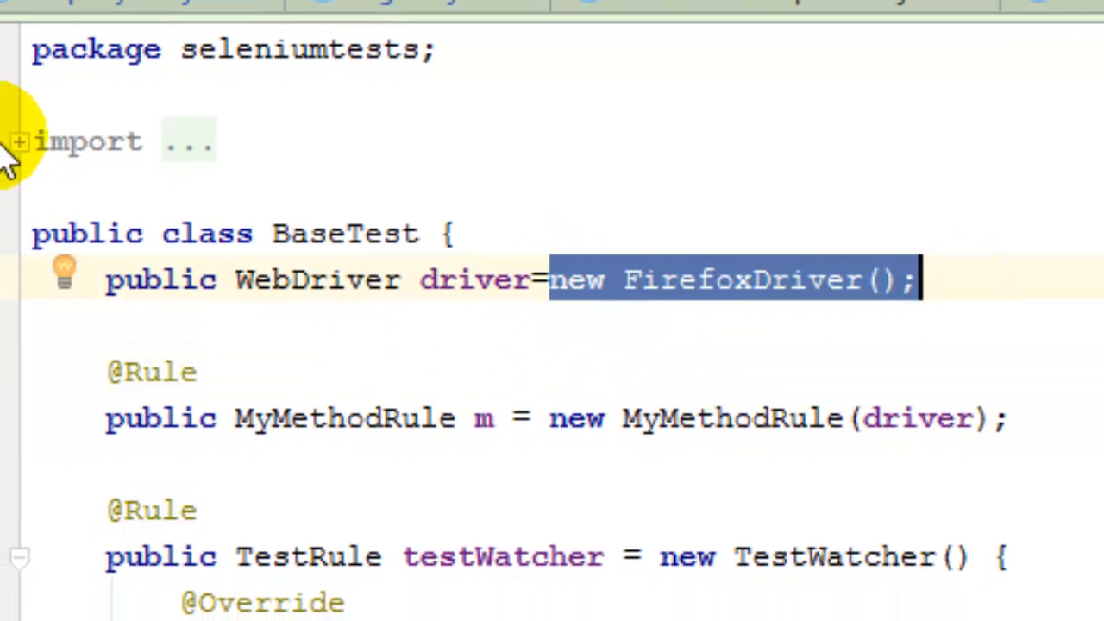
{"action": "left_click", "coordinate": [16, 142]}
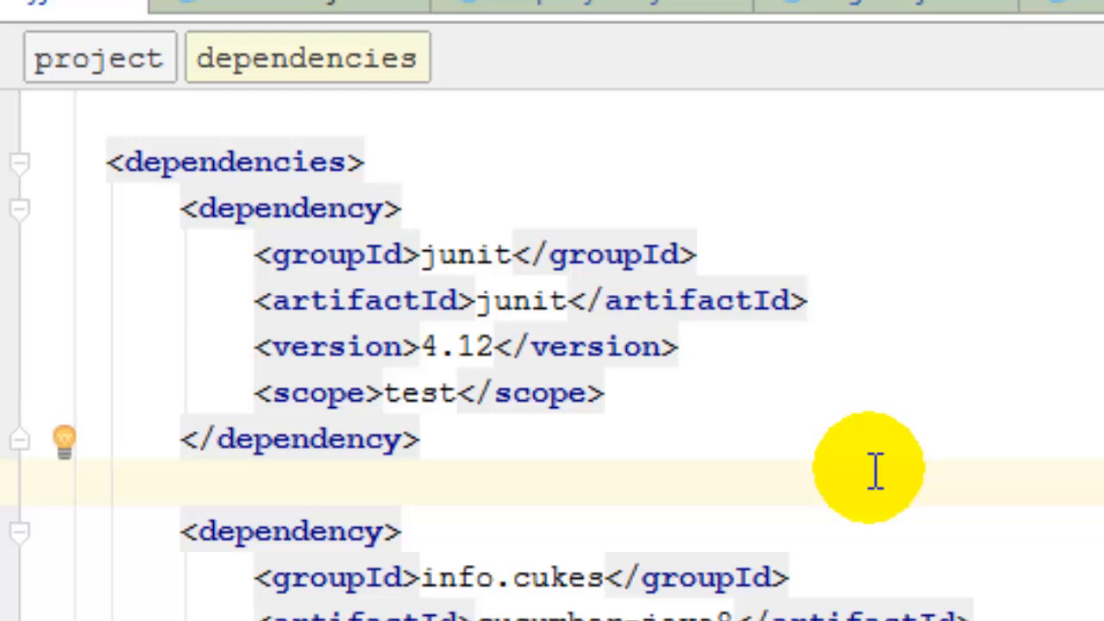
Step: Place the caret on the empty line after the junit 4.12 dependency in pom.xml
{"action": "left_click", "coordinate": [38, 483]}
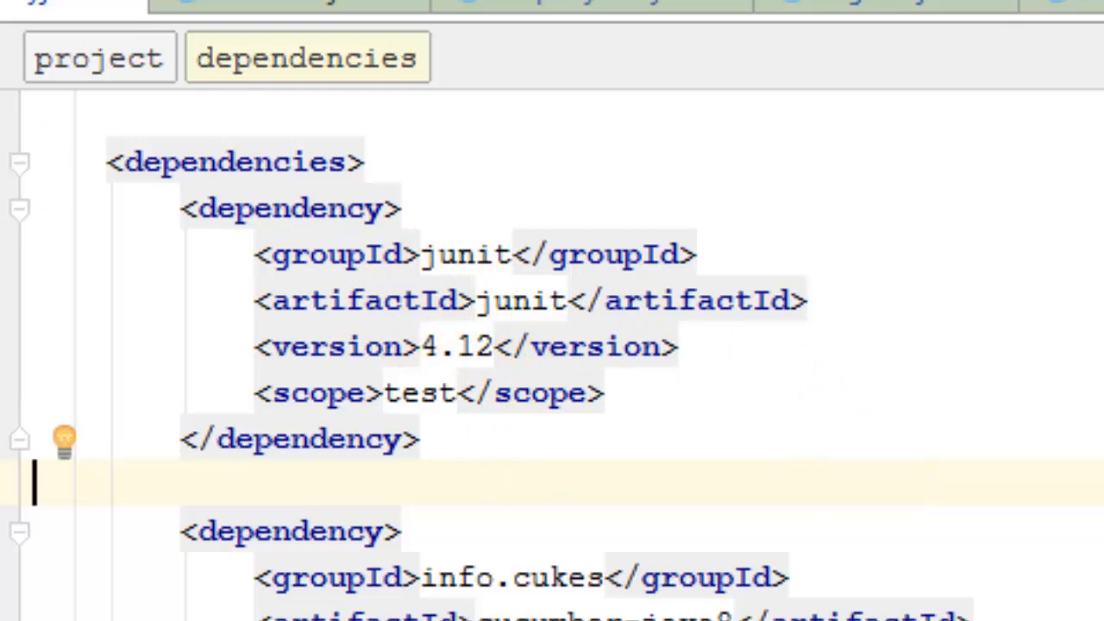